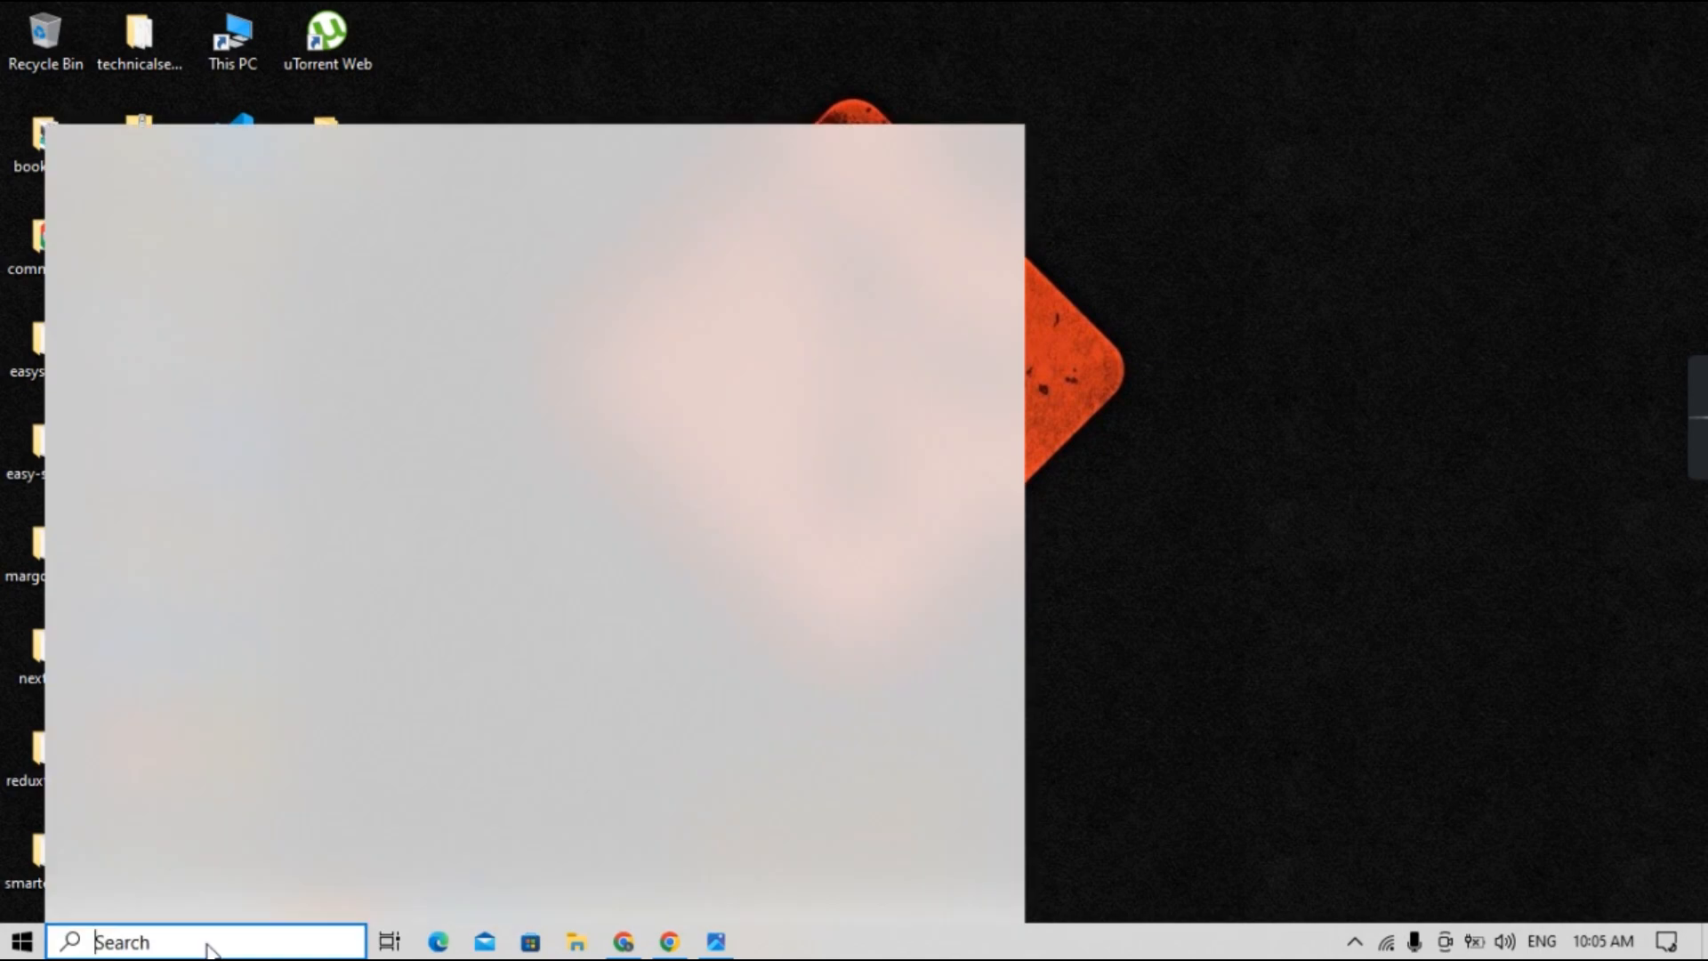
Search 'node' in the taskbar and select the Node.js best match to show its actions.
{"action": "type", "text": "node"}
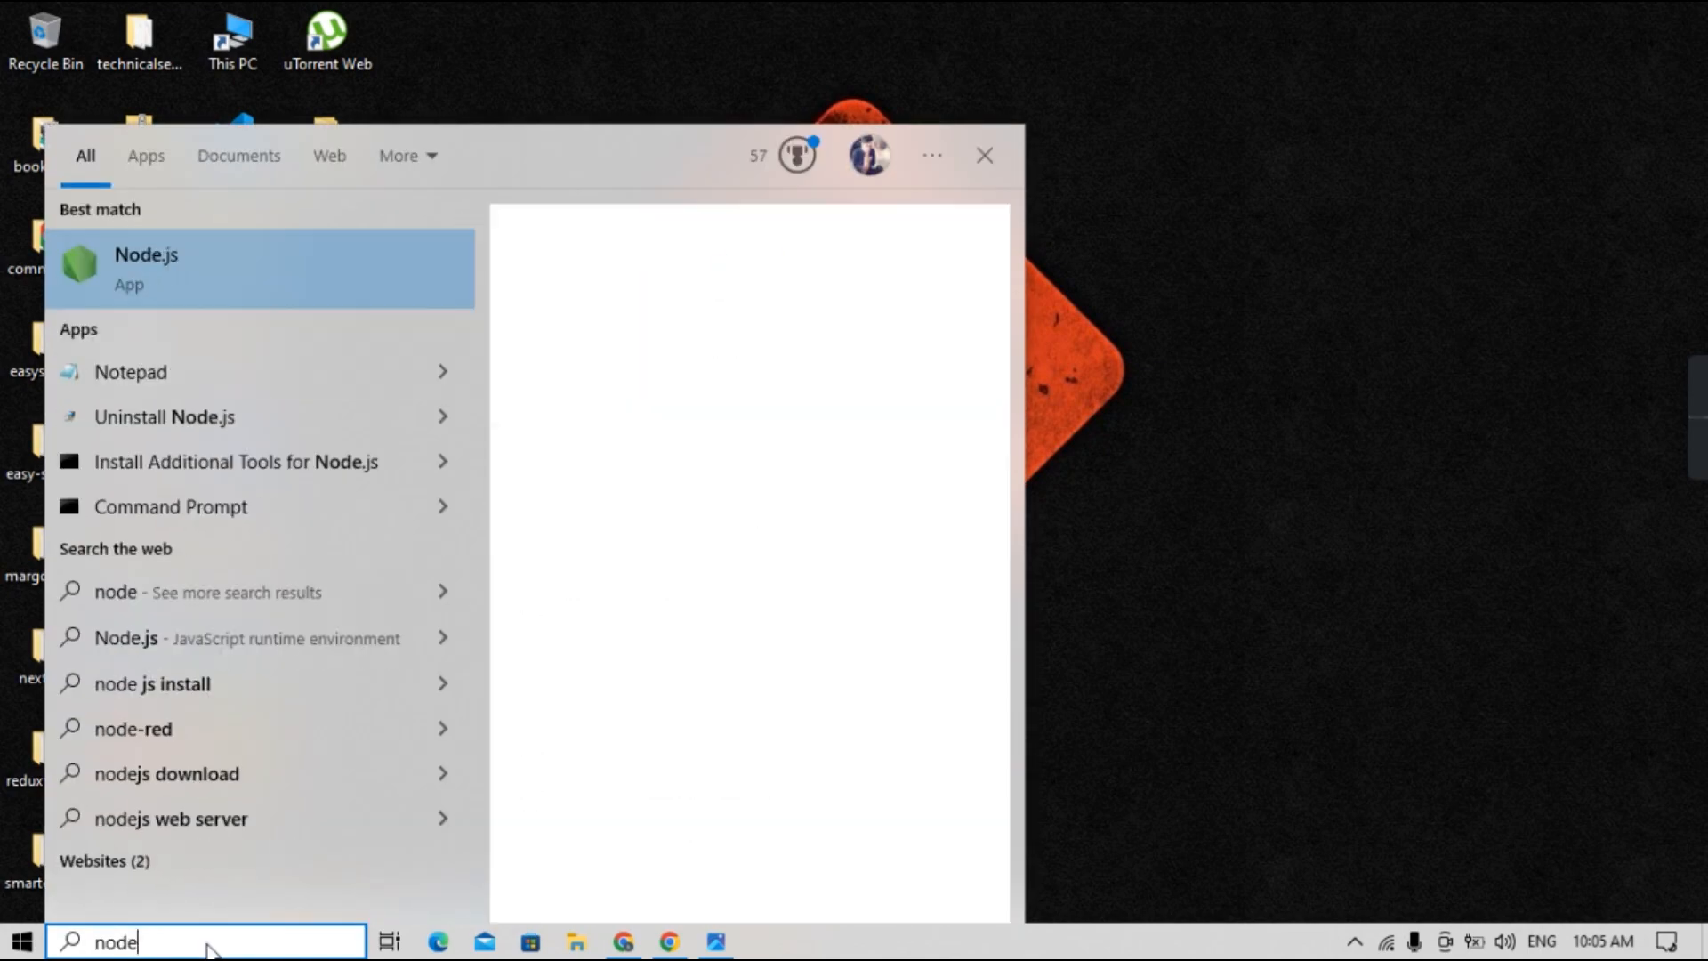
{"action": "left_click", "coordinate": [260, 269]}
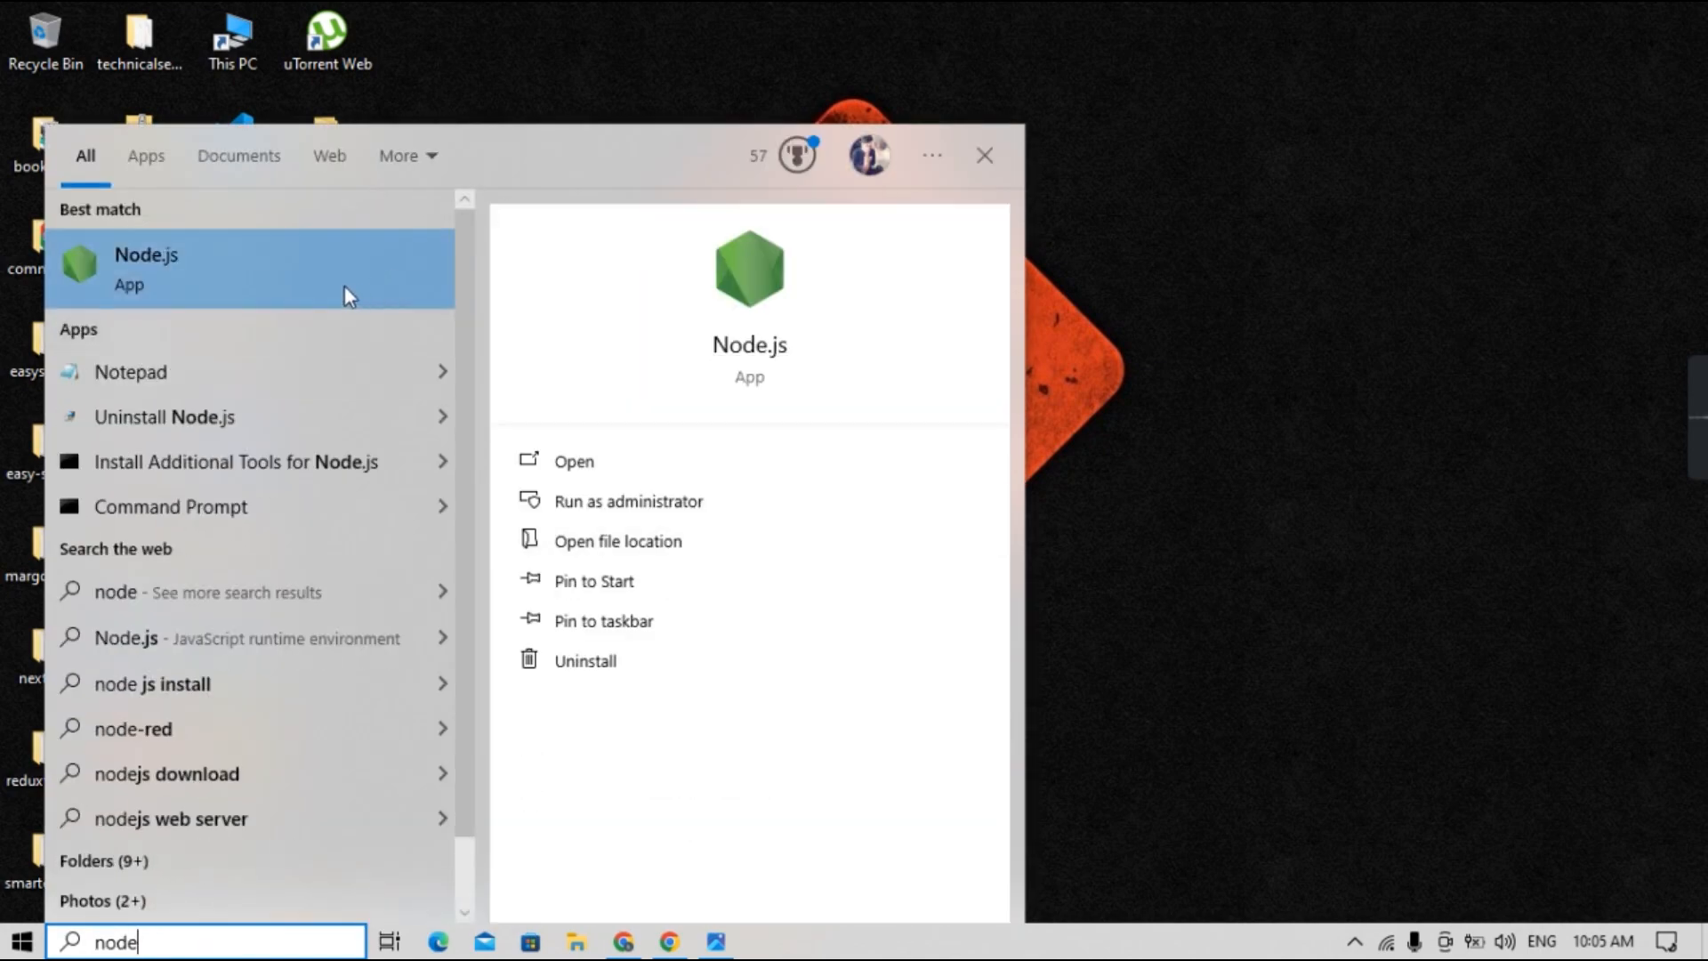
{"action": "mouse_move", "coordinate": [317, 292]}
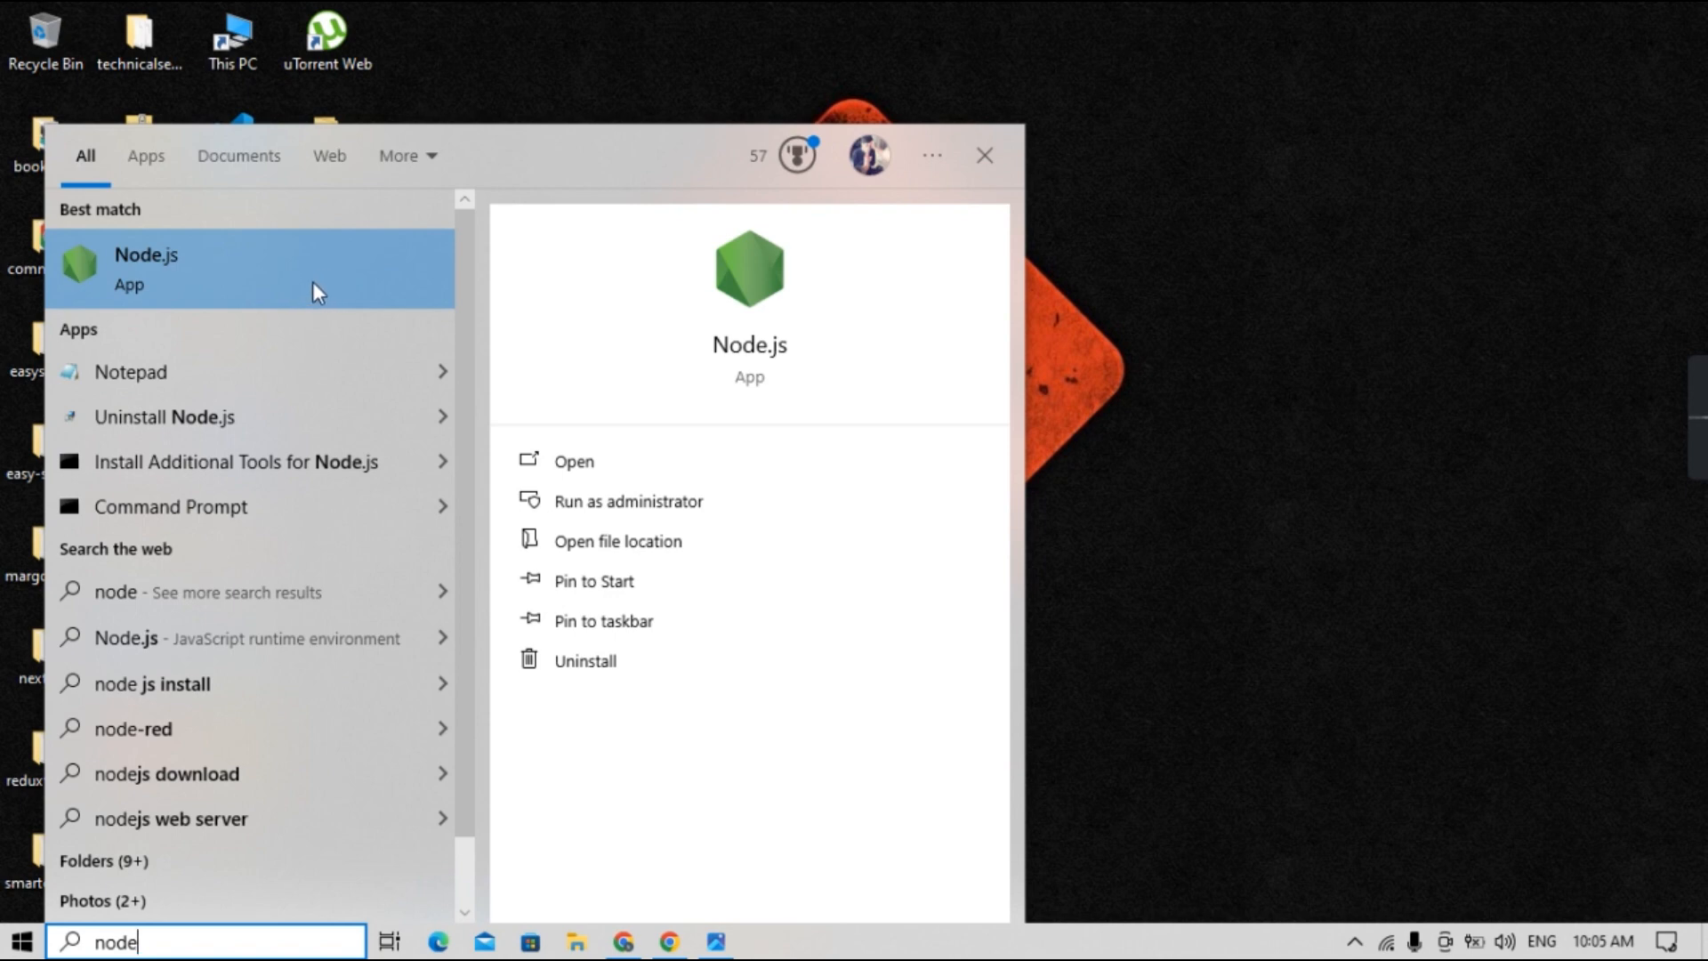
{"action": "mouse_move", "coordinate": [617, 541]}
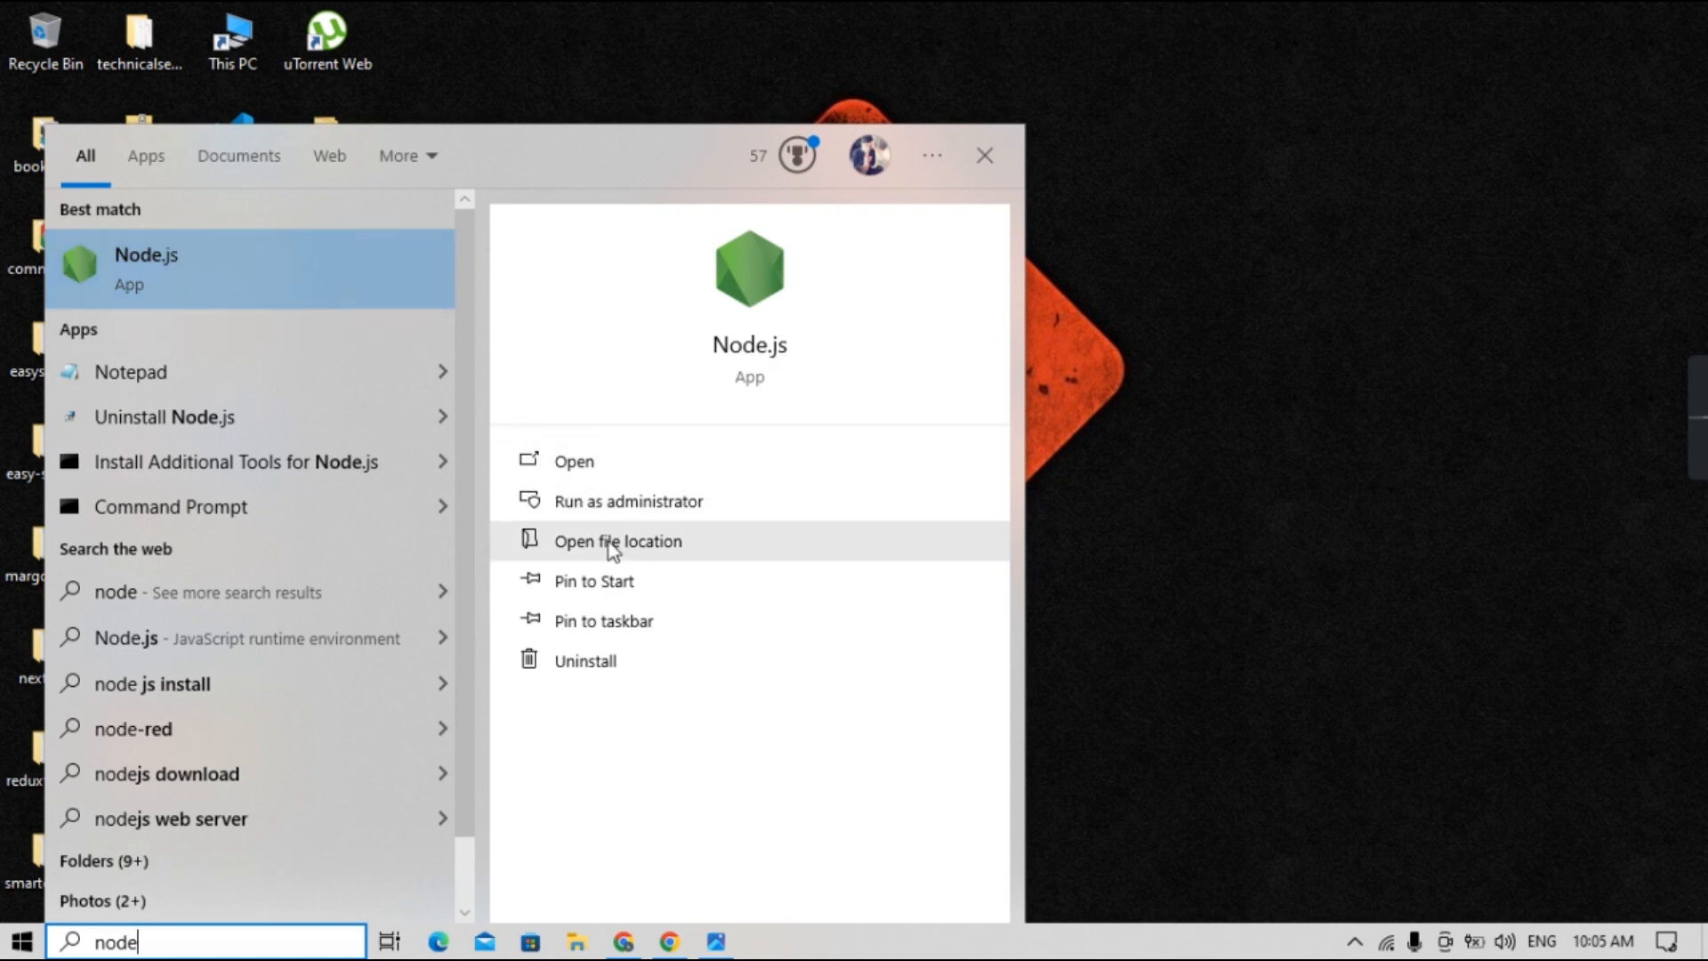
Follow the Node.js shortcut's file location to reach C:\Program Files\nodejs in File Explorer.
{"action": "left_click", "coordinate": [618, 541]}
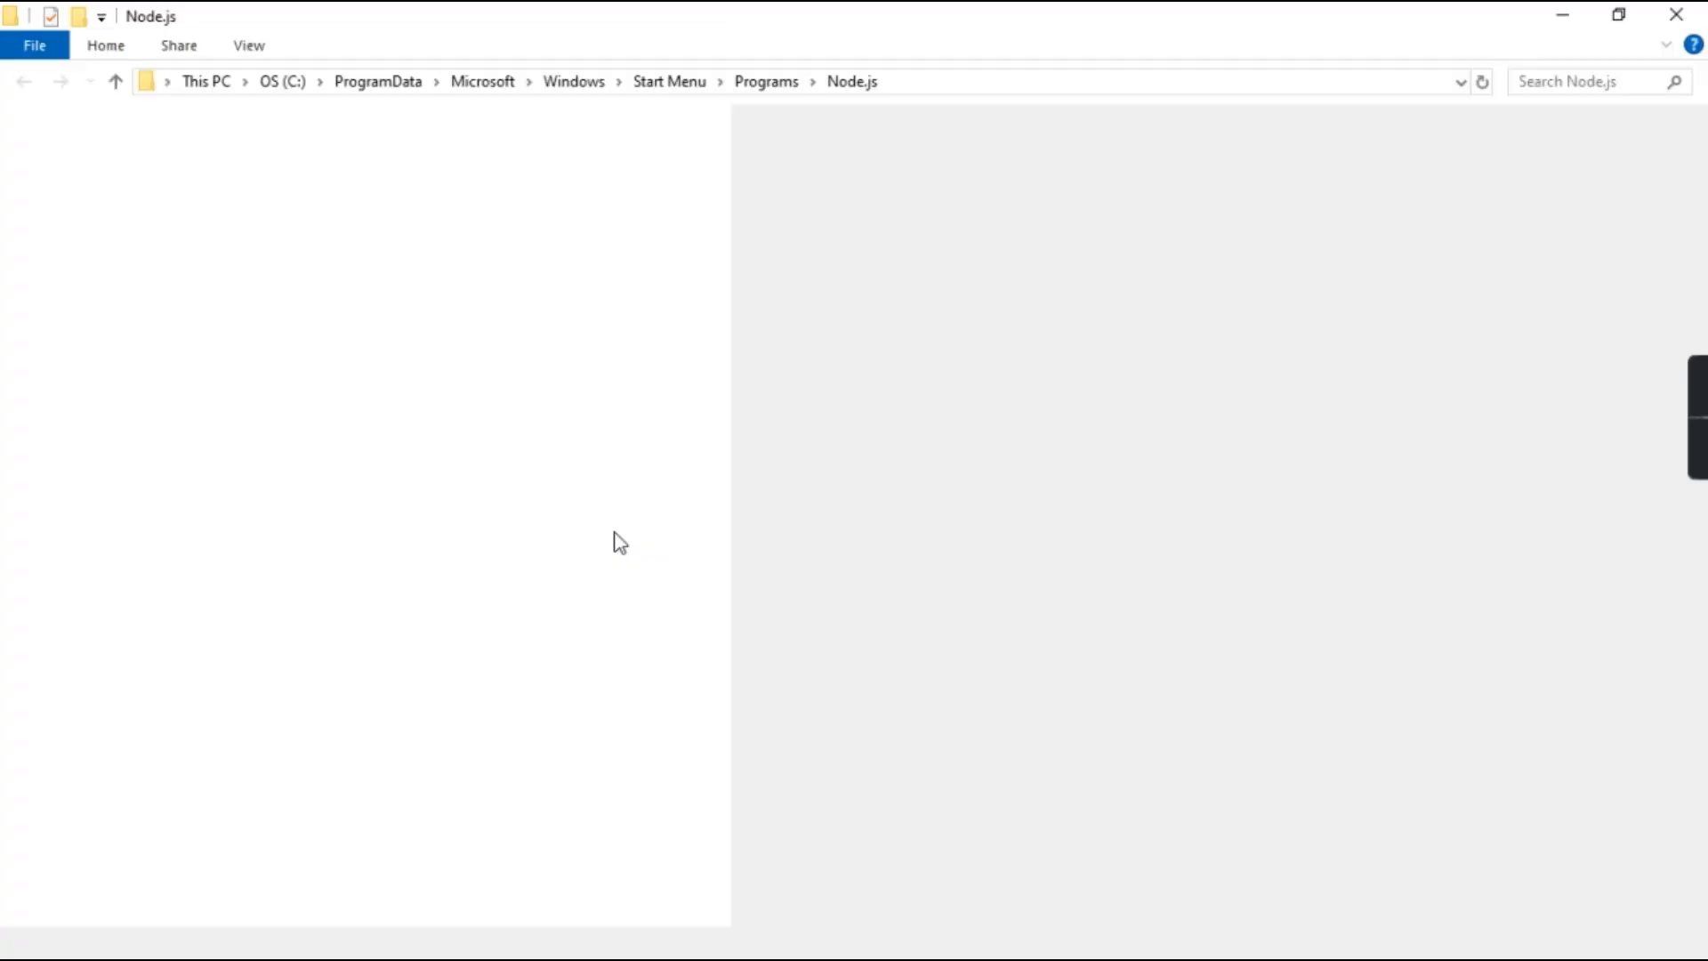
{"action": "left_click", "coordinate": [274, 260]}
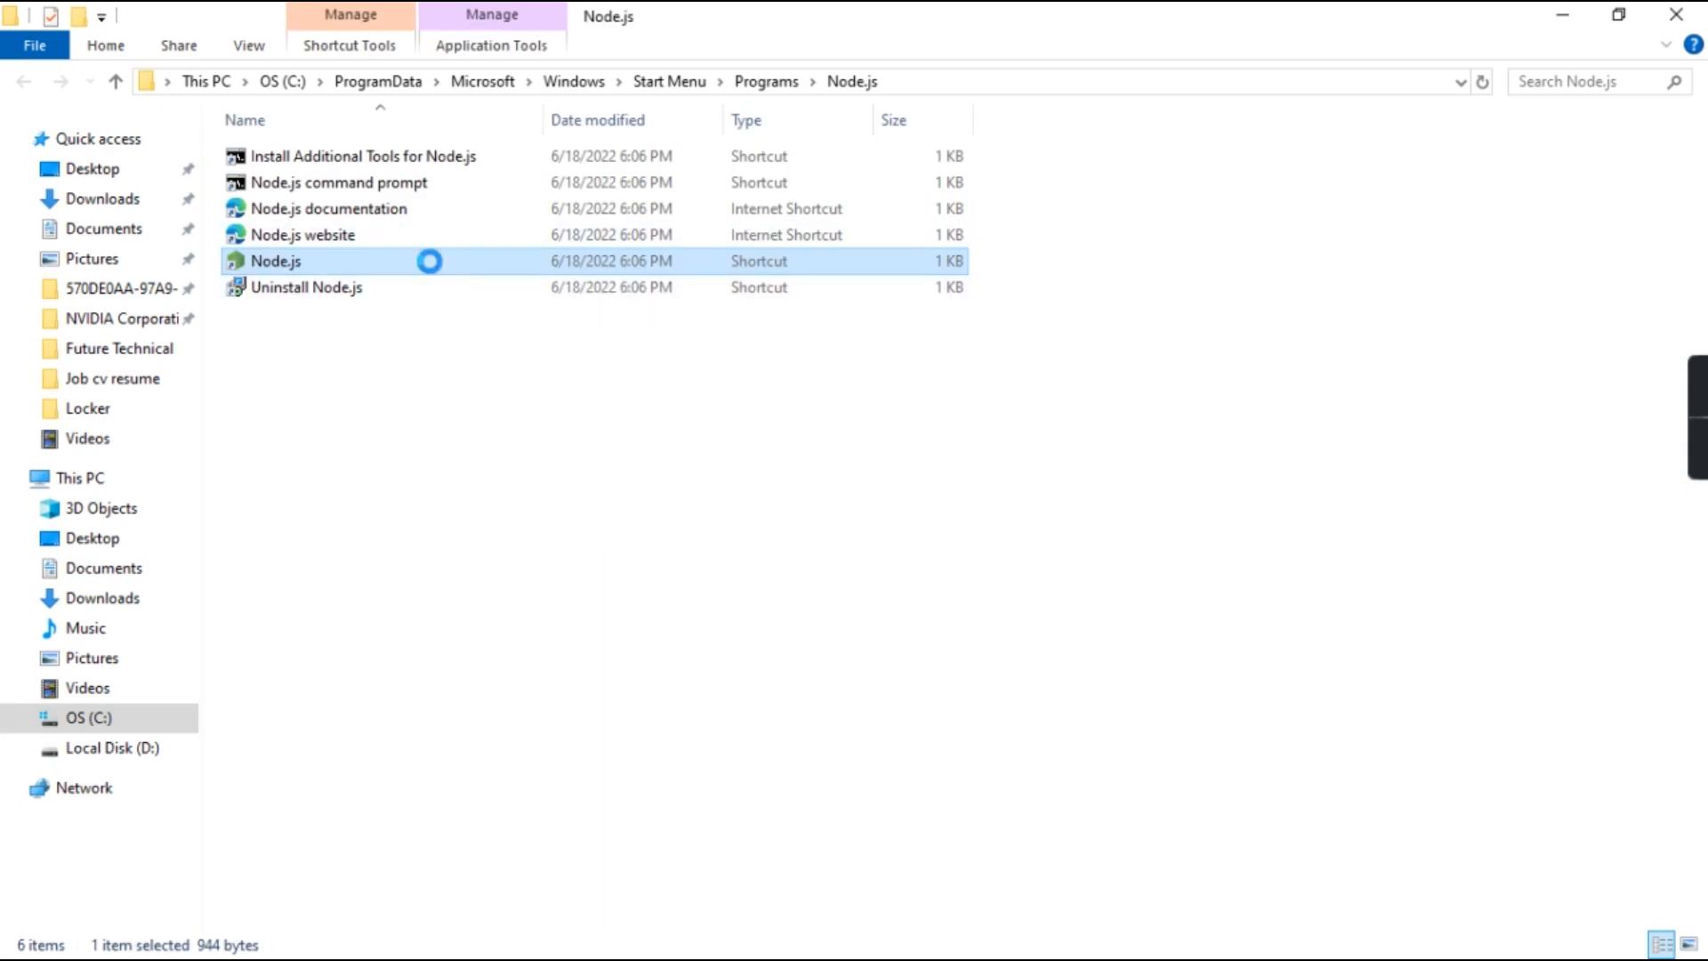
{"action": "right_click", "coordinate": [274, 260]}
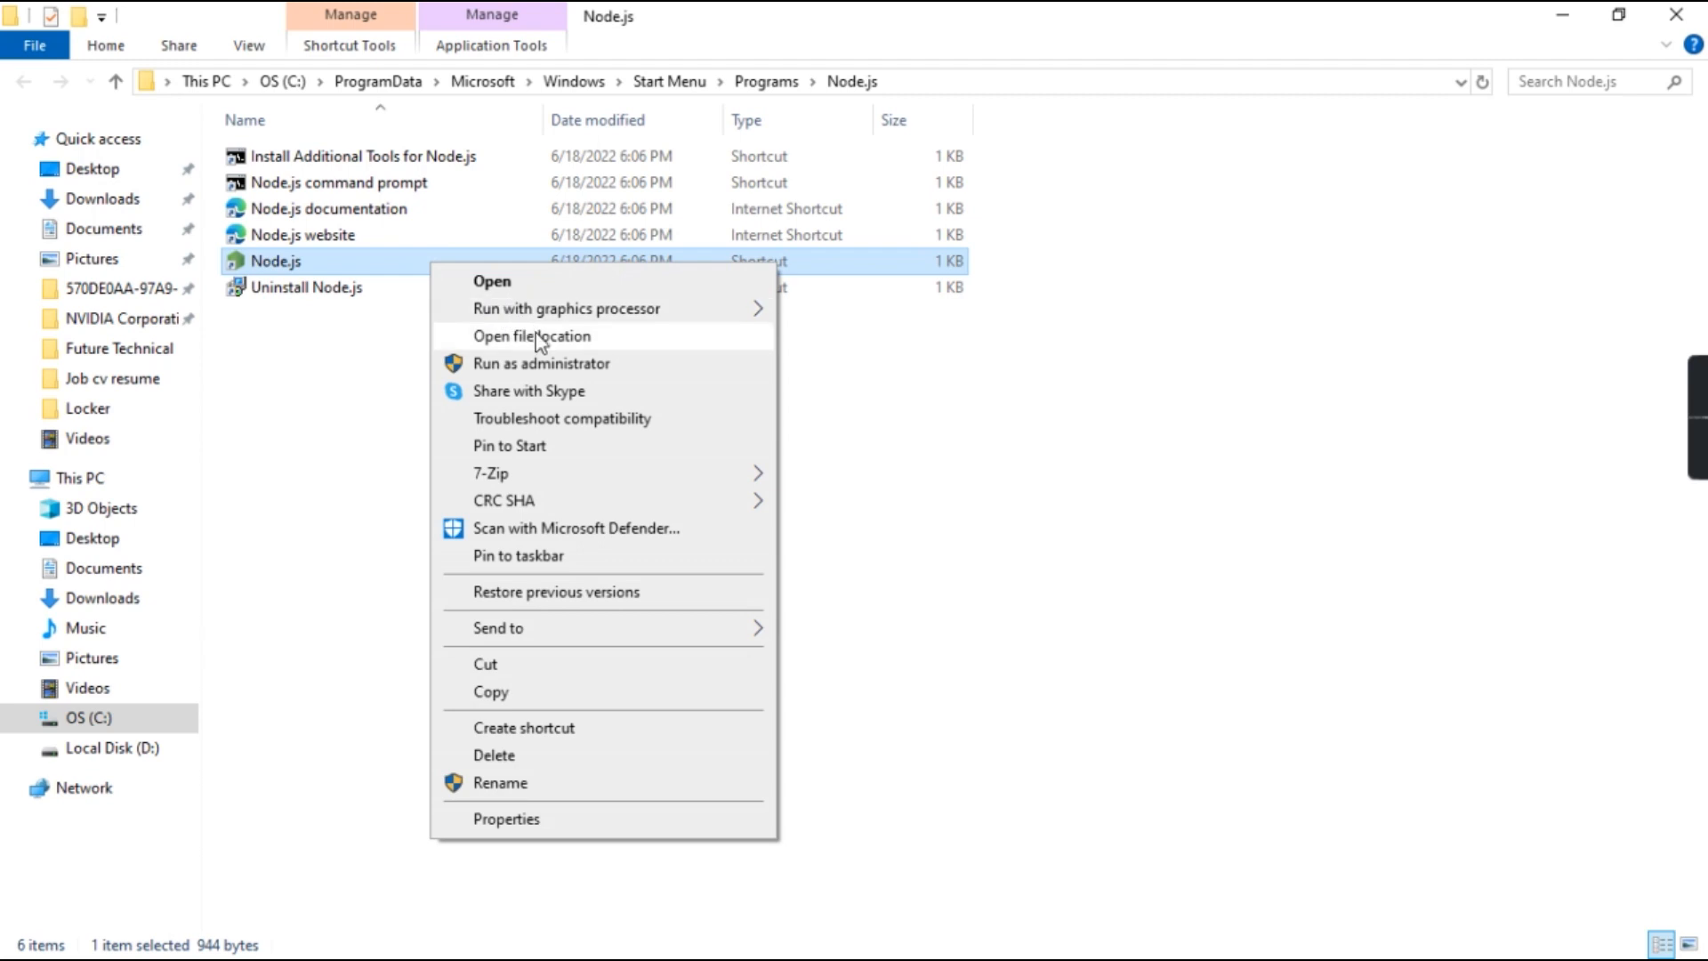
{"action": "left_click", "coordinate": [532, 337]}
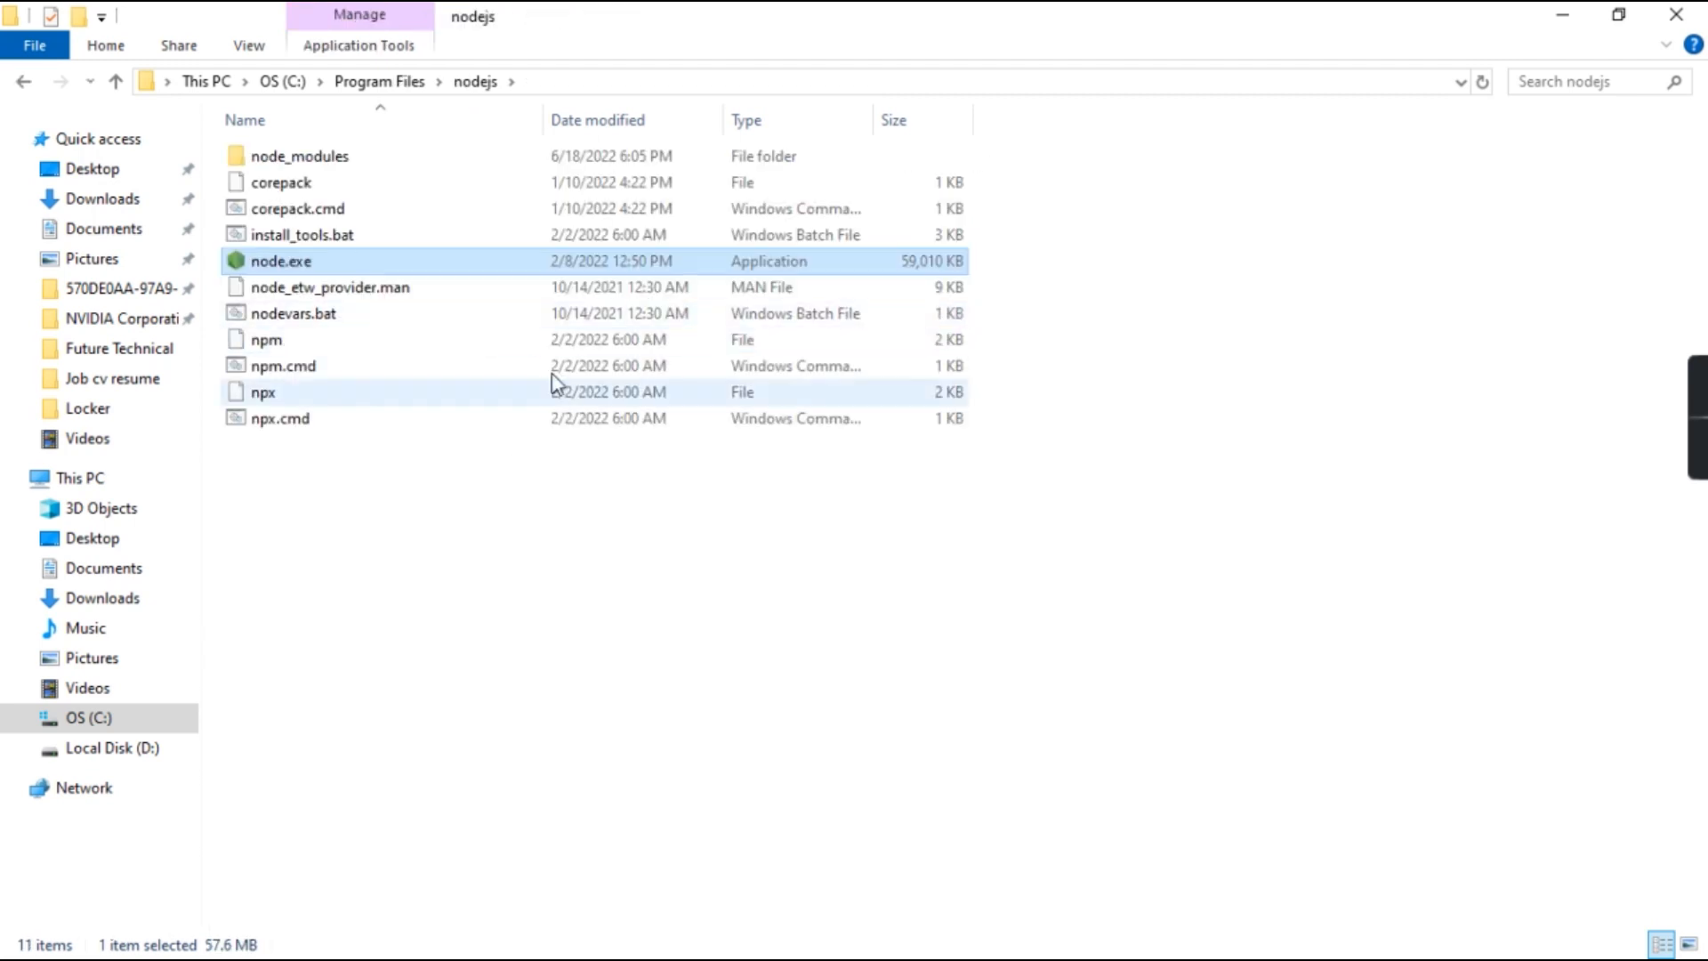
{"action": "mouse_move", "coordinate": [575, 85]}
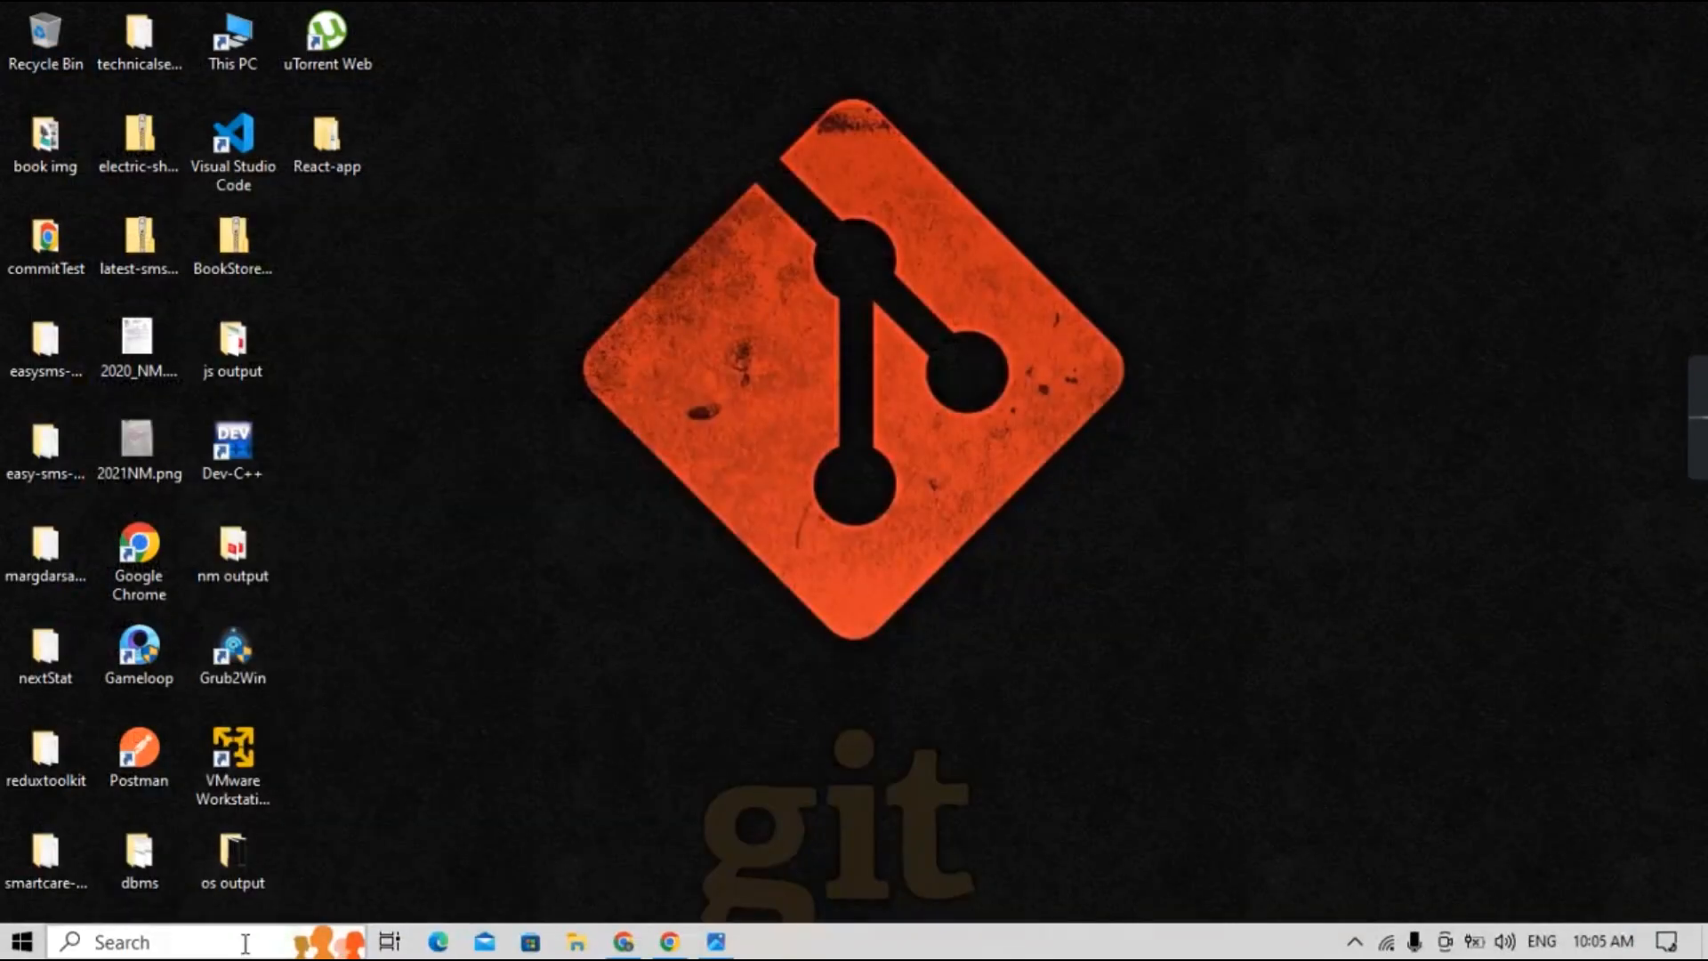
Search 'envi' to reach the Environment Variables dialog and locate the system Path variable.
{"action": "type", "text": "envi"}
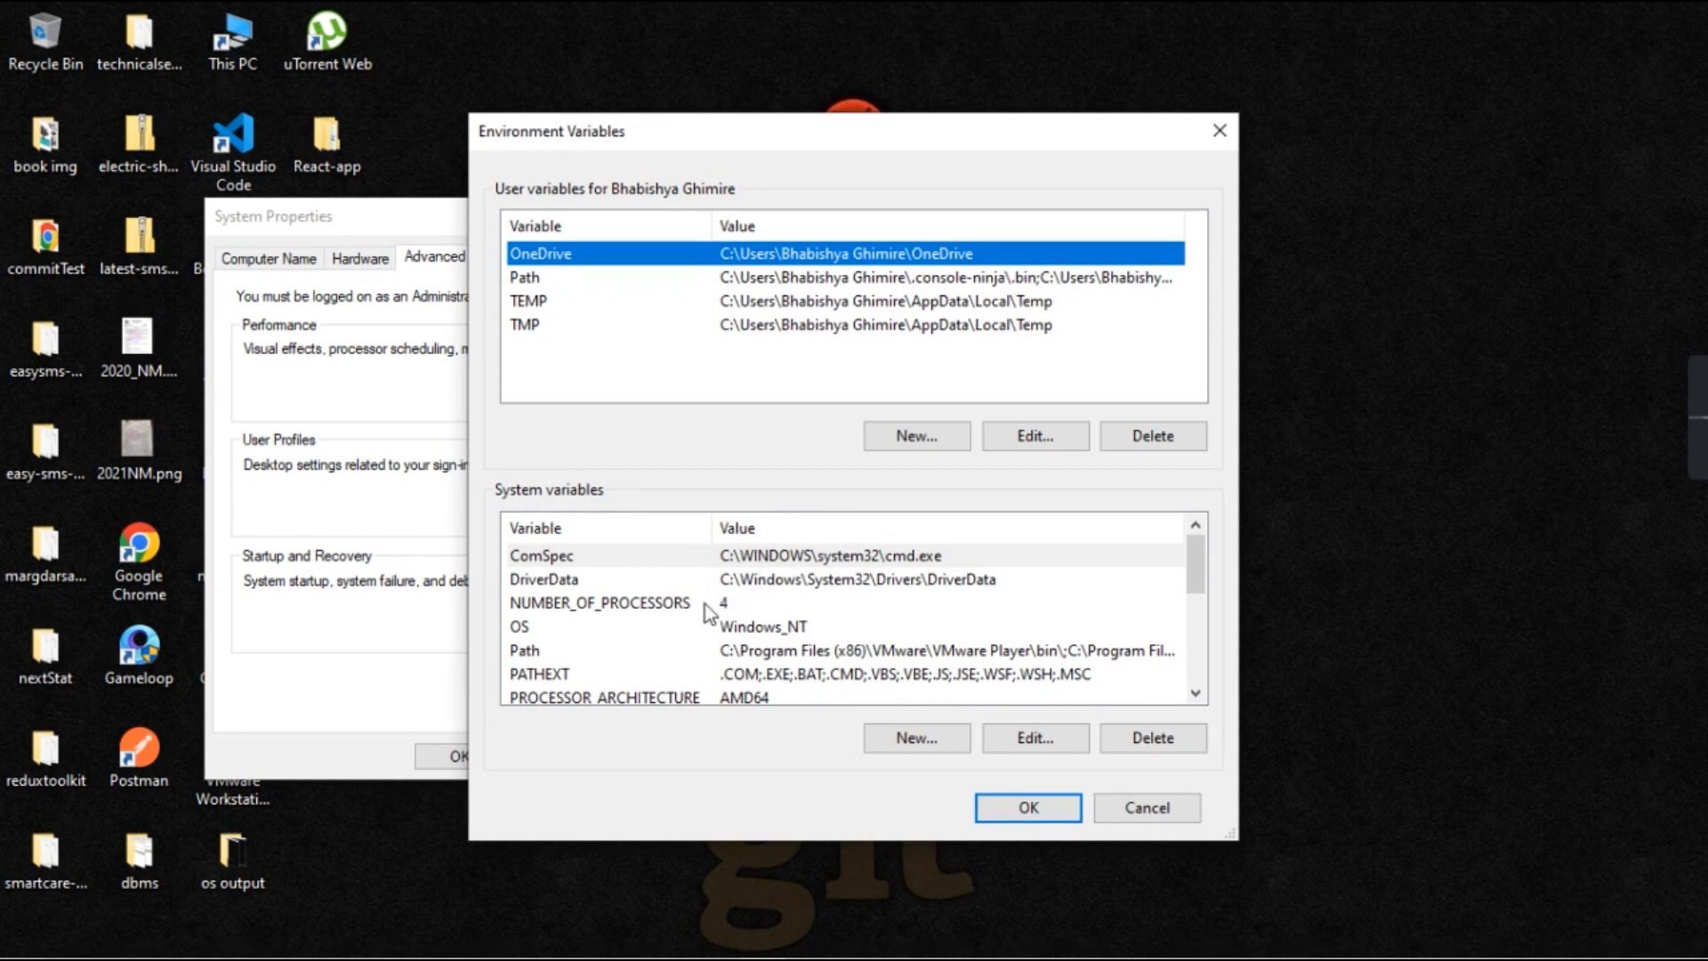
{"action": "scroll", "scroll_direction": "down", "scroll_amount": 3}
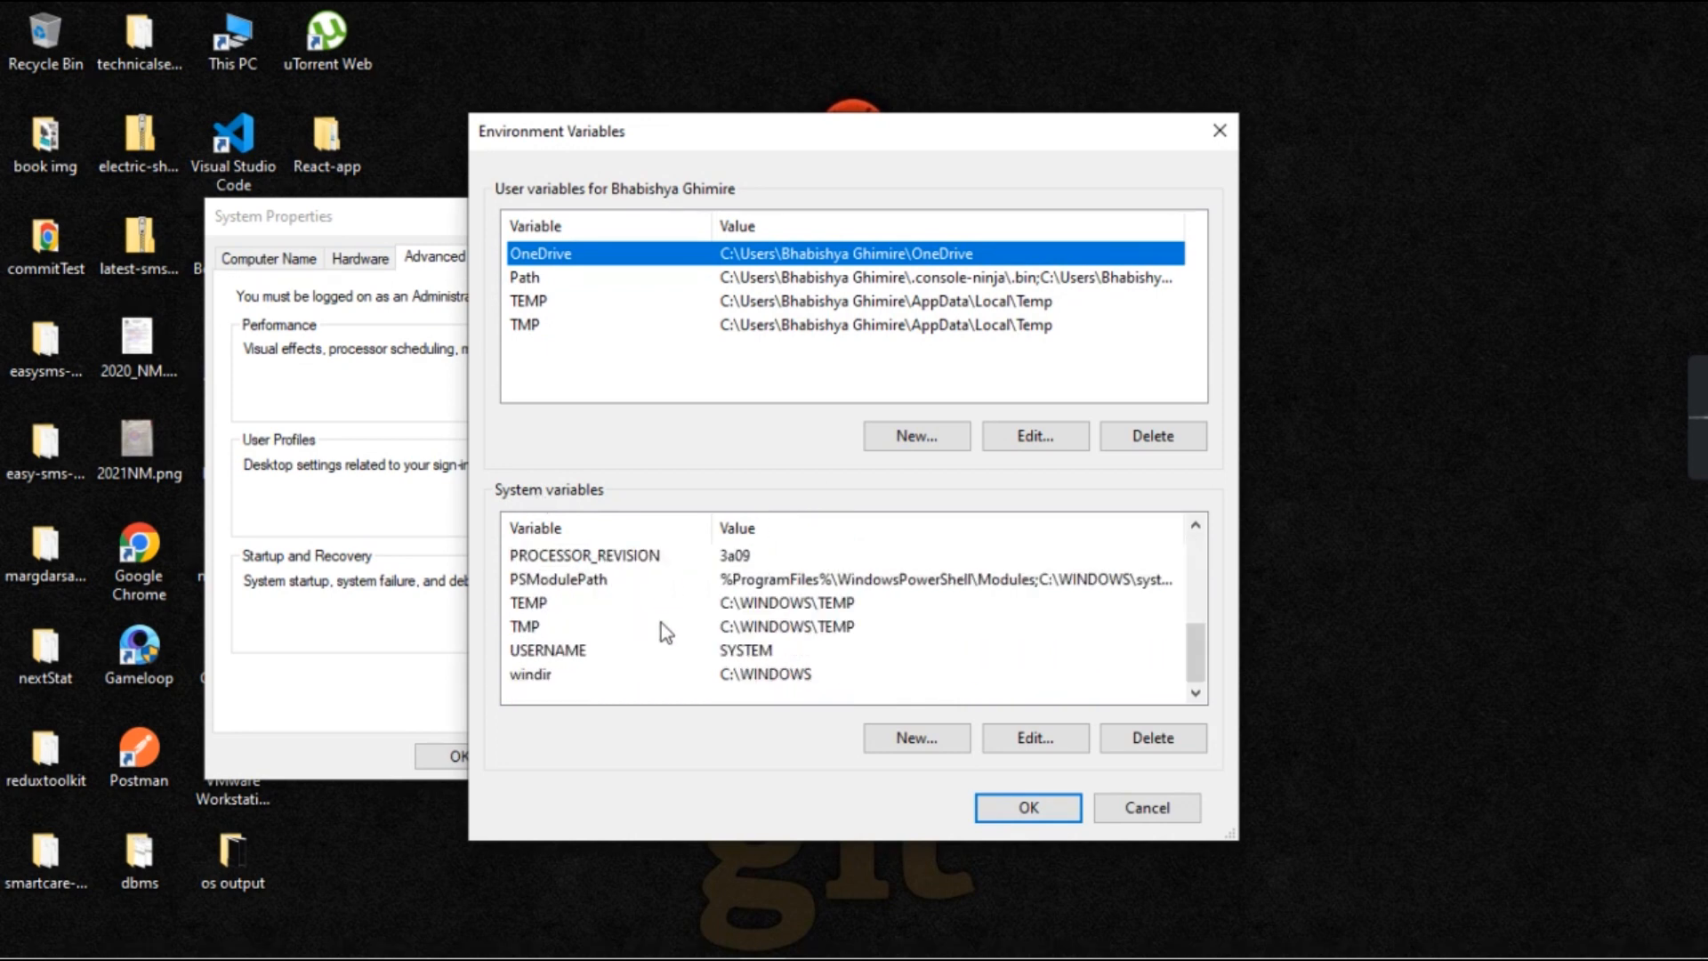
{"action": "scroll", "scroll_direction": "up", "scroll_amount": 3}
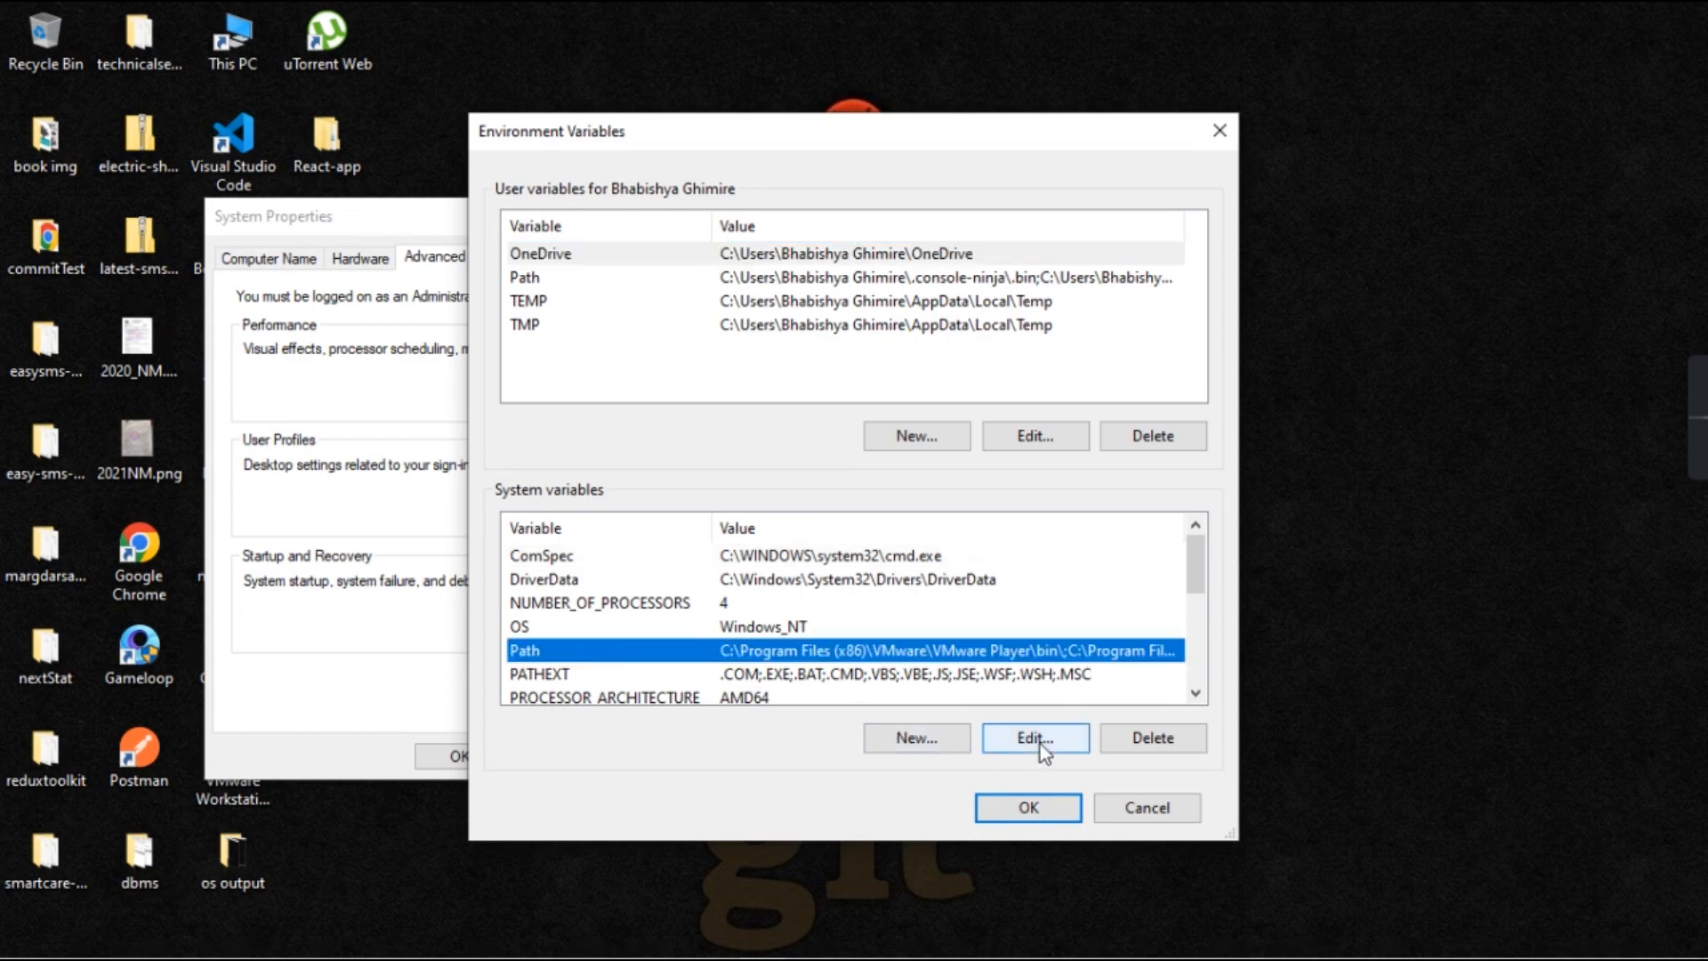
Edit the system Path, add C:\Program Files\nodejs, then delete the duplicate nodejs entry.
{"action": "left_click", "coordinate": [1032, 737]}
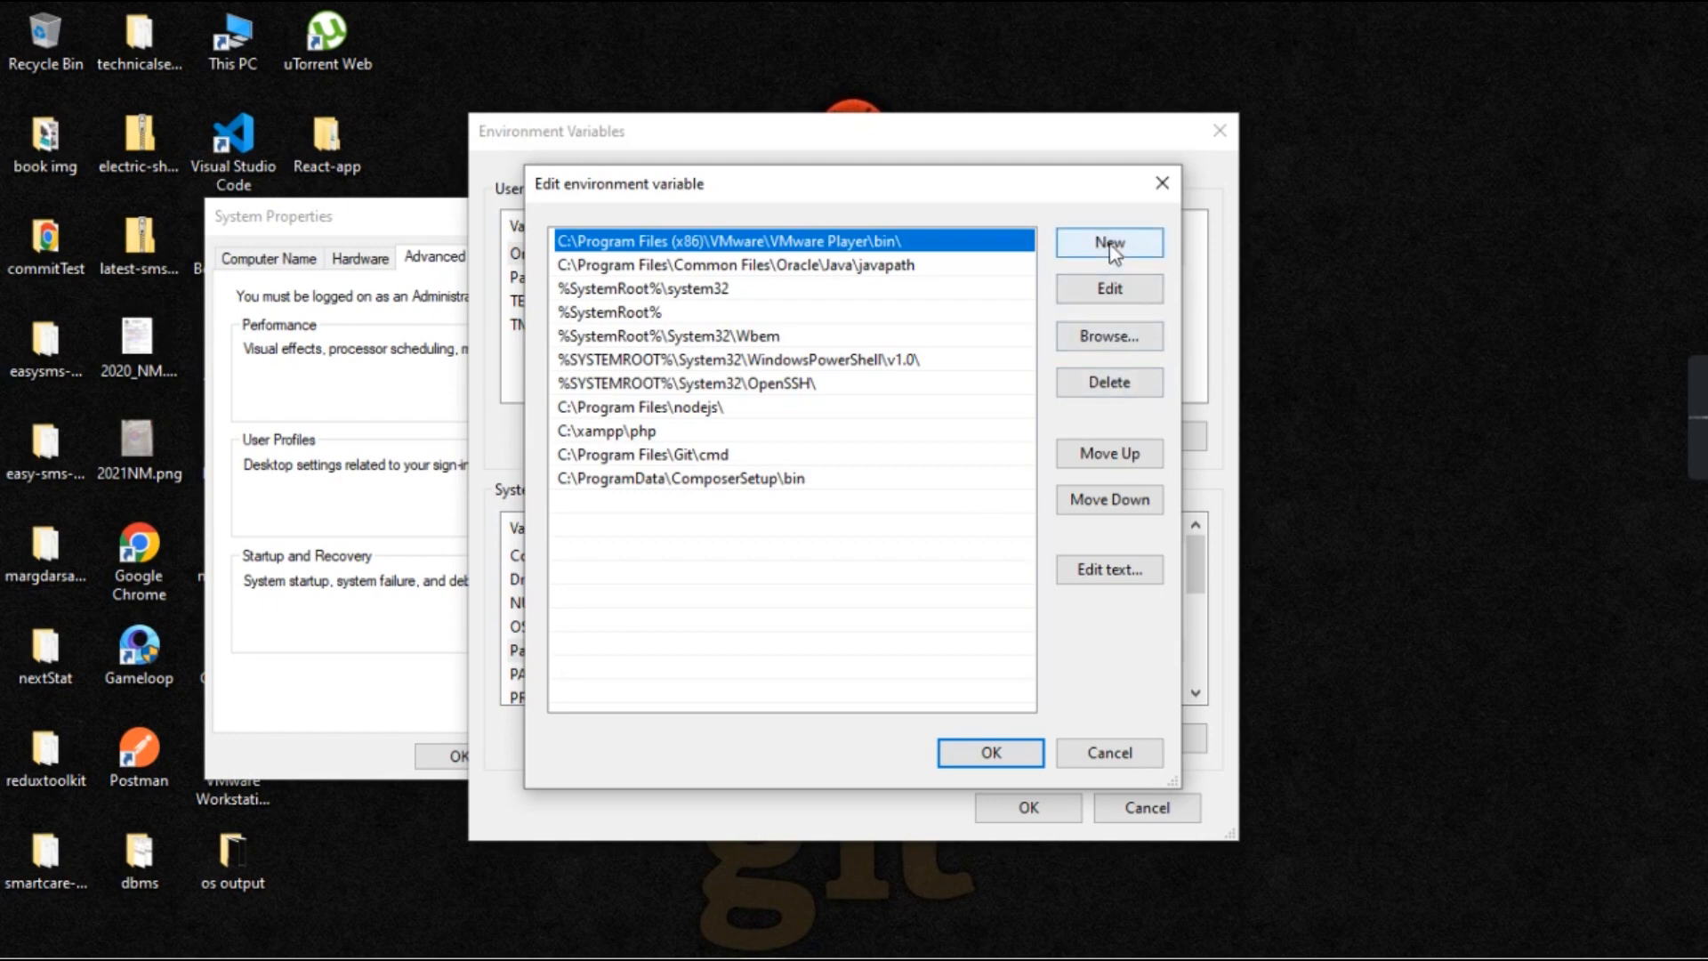
{"action": "left_click", "coordinate": [1108, 242]}
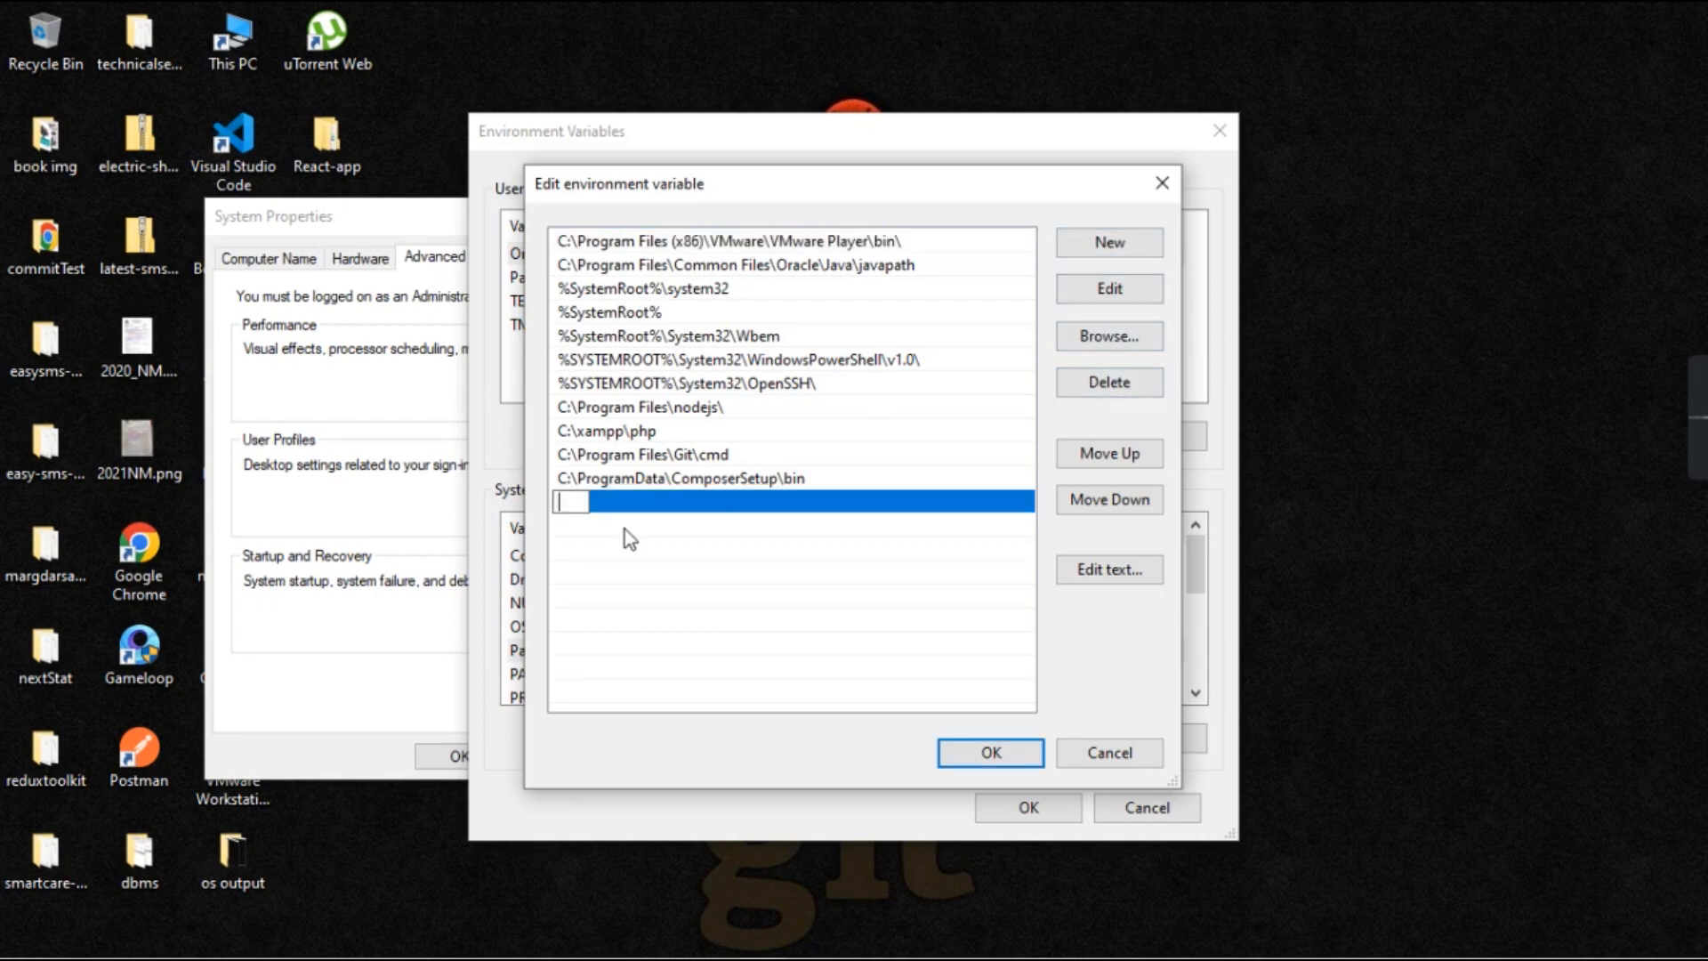
{"action": "type", "text": "C:\\Program Files\\nodejs"}
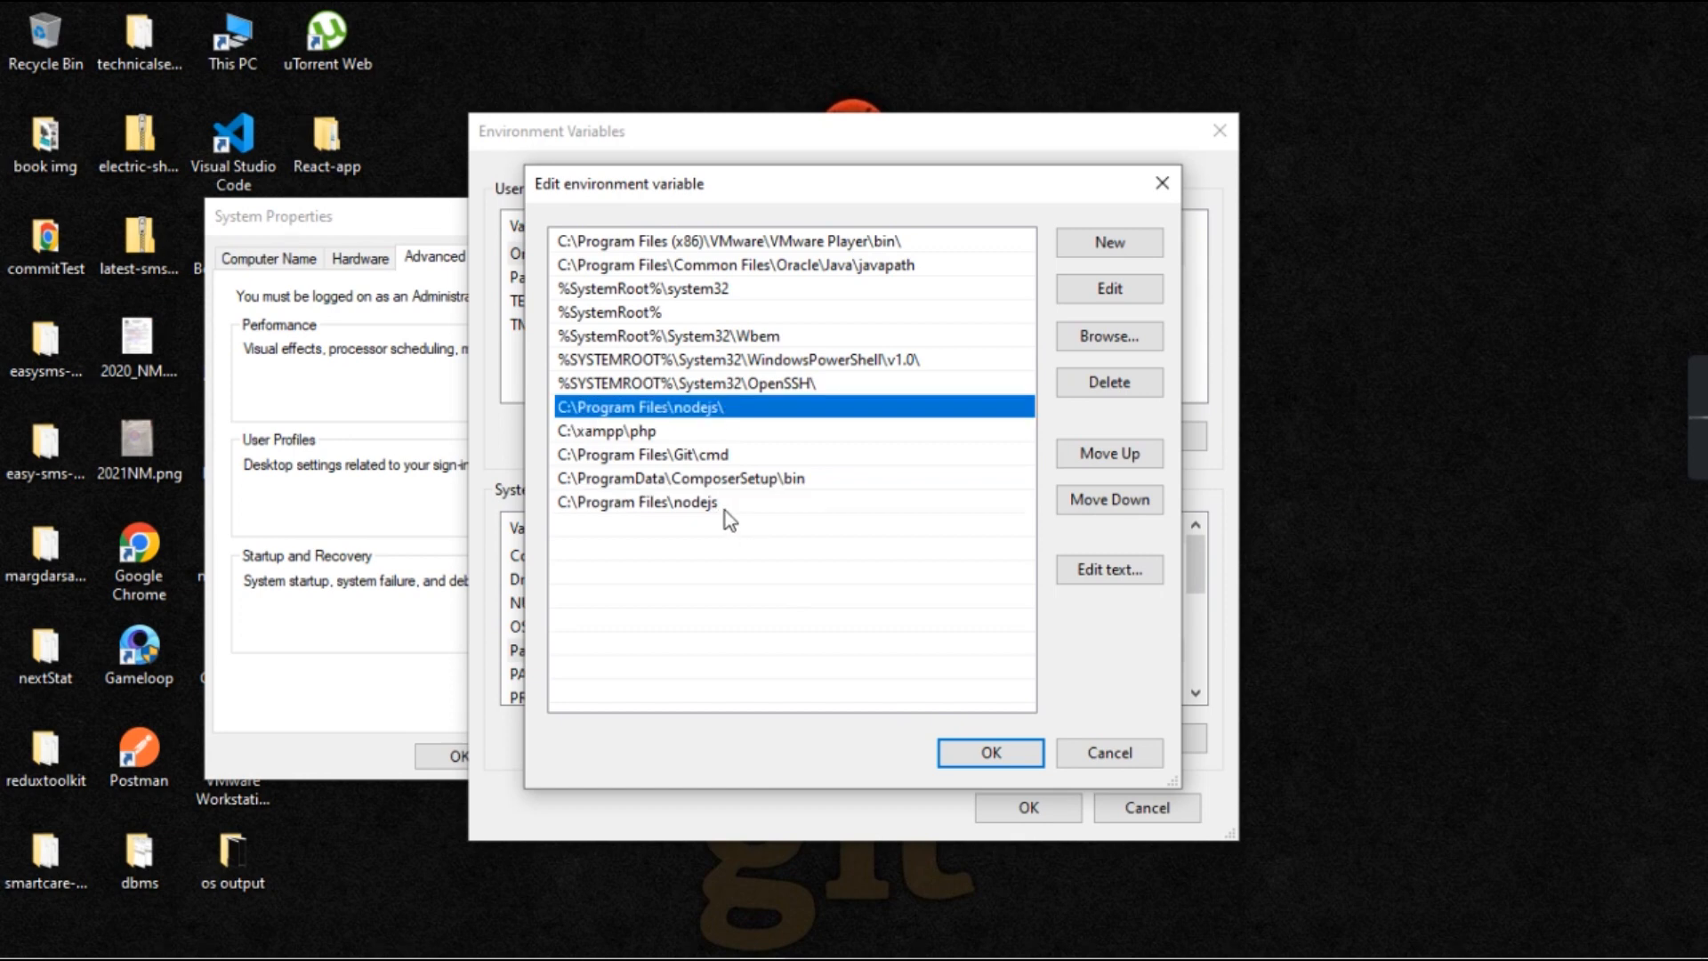
{"action": "left_click", "coordinate": [1109, 383]}
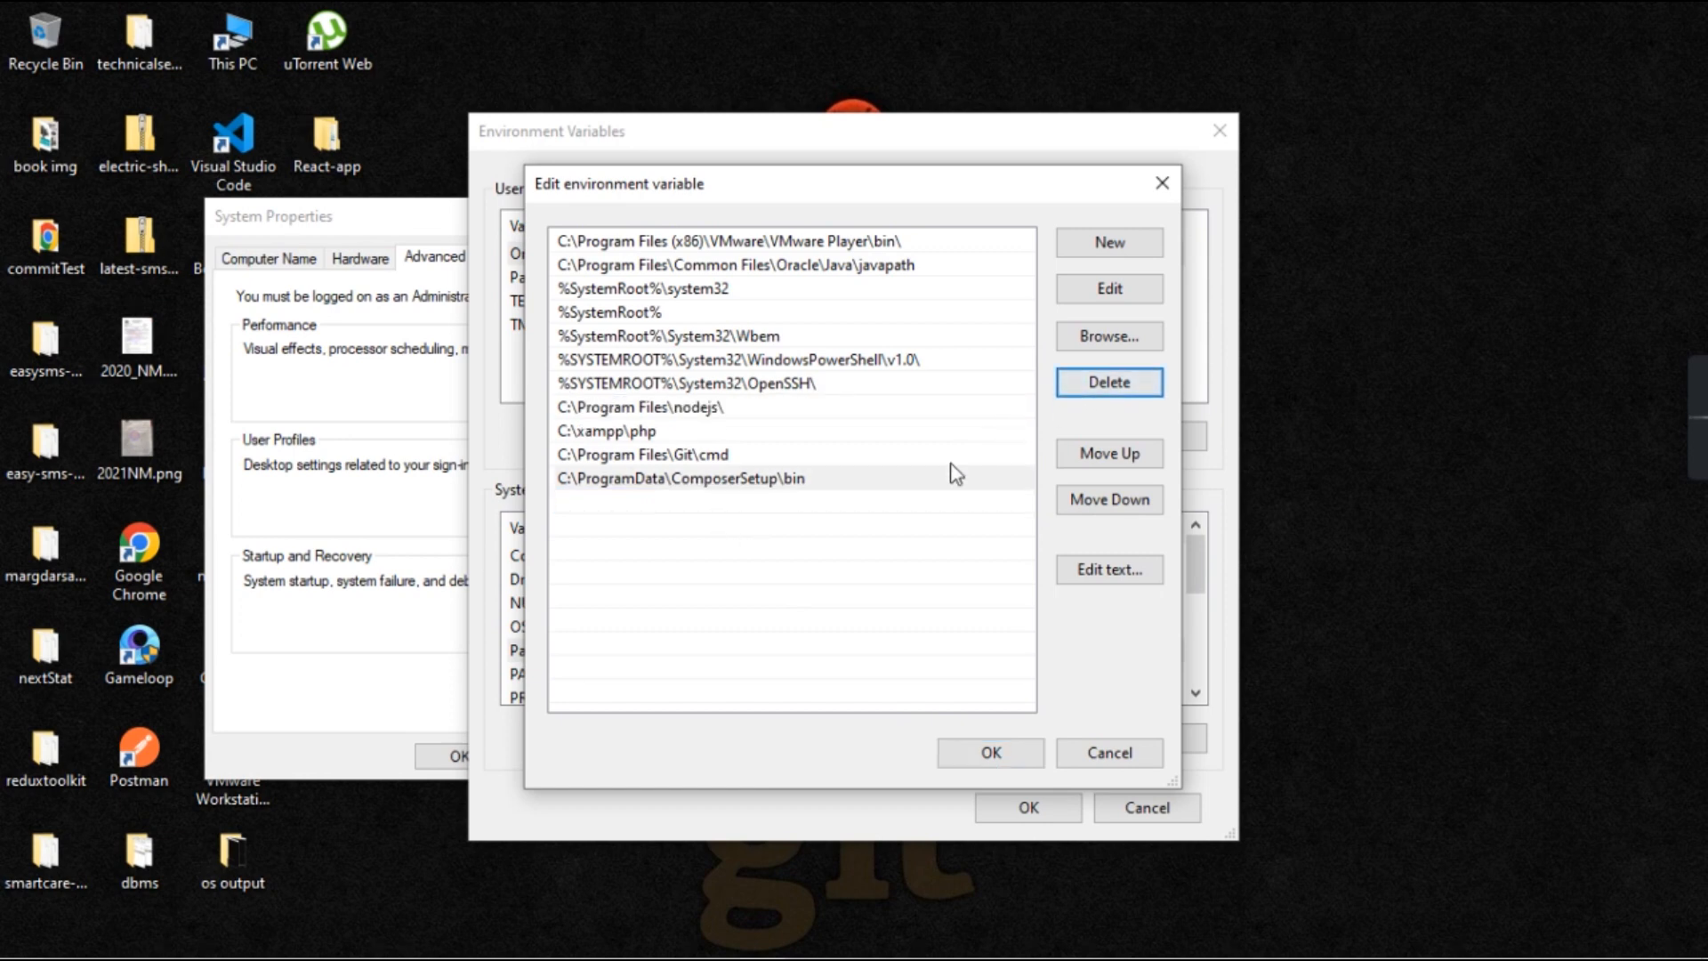